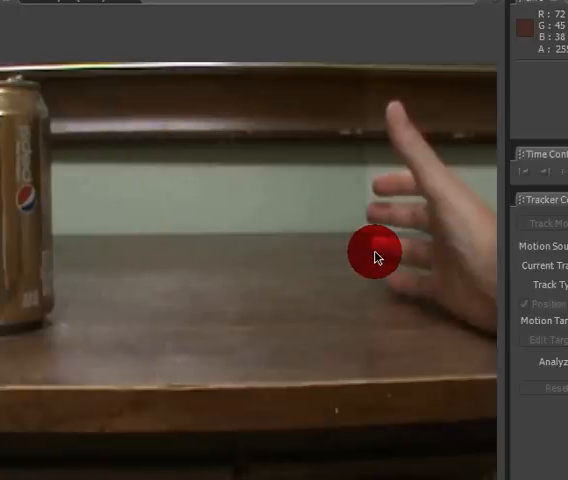
Step: Scrub the footage to preview the hand reaching toward the soda can
left_click_drag(376, 252, 308, 312)
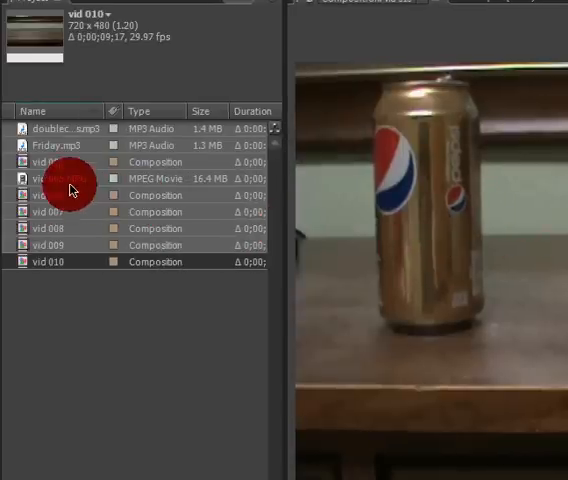
Step: Make a comp from the vid 010 footage and scrub to the hand-reach moment near 15 seconds
left_click(56, 178)
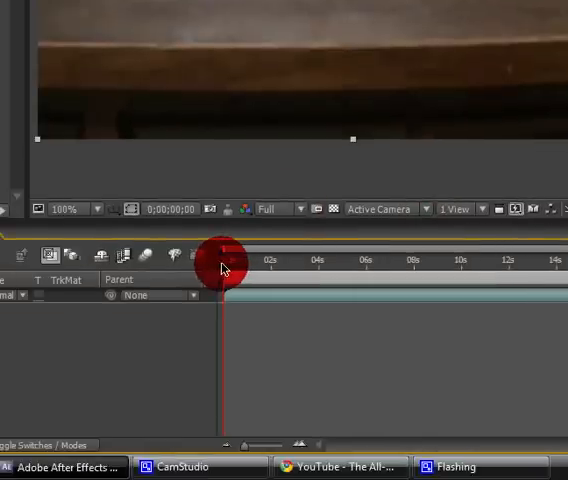
left_click_drag(226, 268, 260, 260)
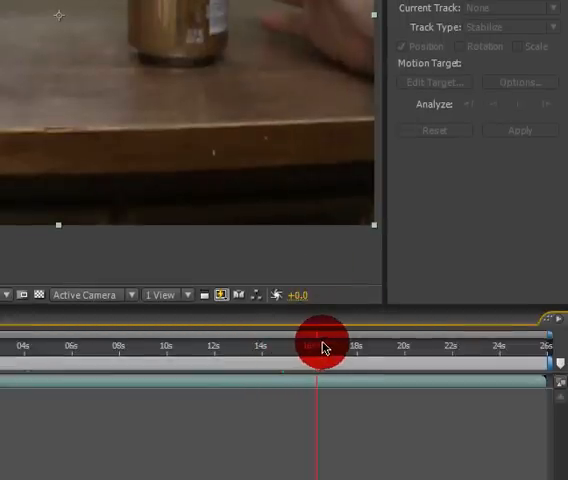
left_click_drag(320, 344, 448, 348)
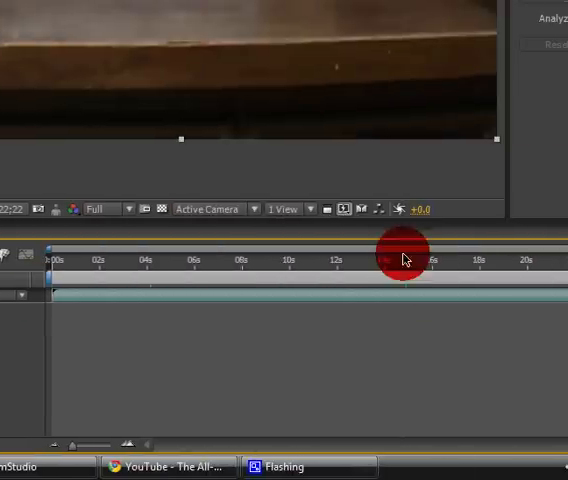
left_click_drag(404, 270, 416, 270)
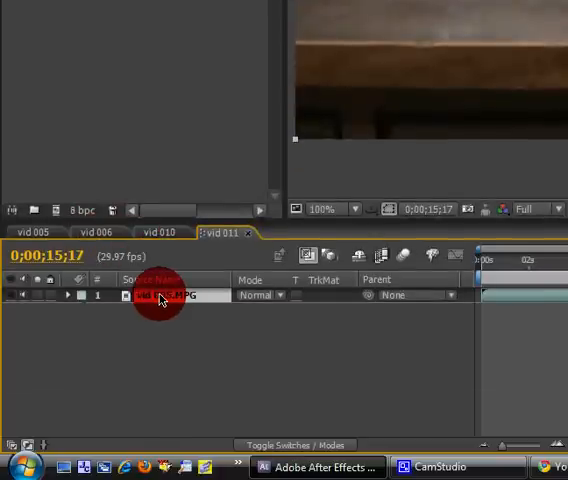
Step: Split the soda can layer at about 15 seconds via Edit > Split Layer
left_click(44, 24)
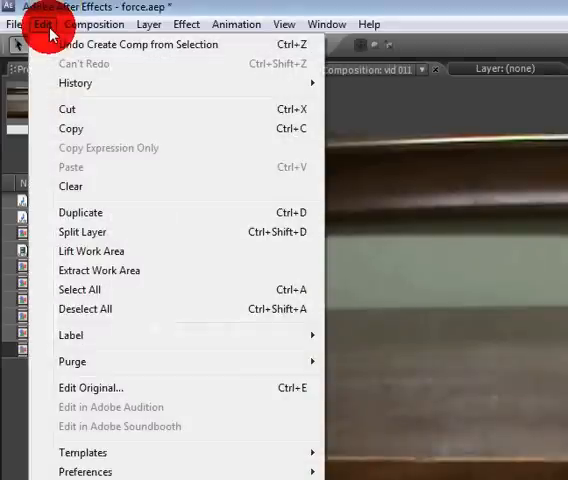
mouse_move(120, 232)
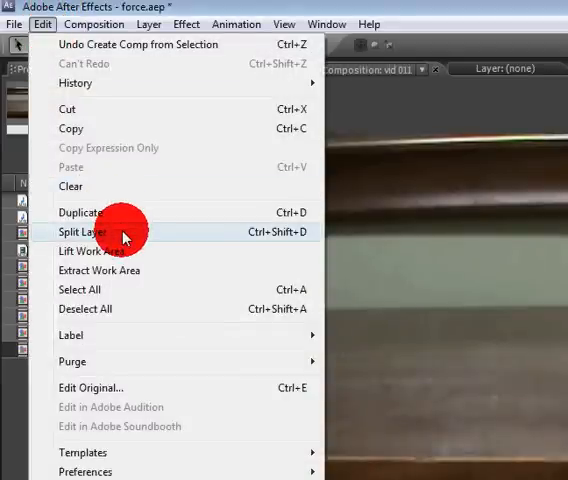
left_click(84, 232)
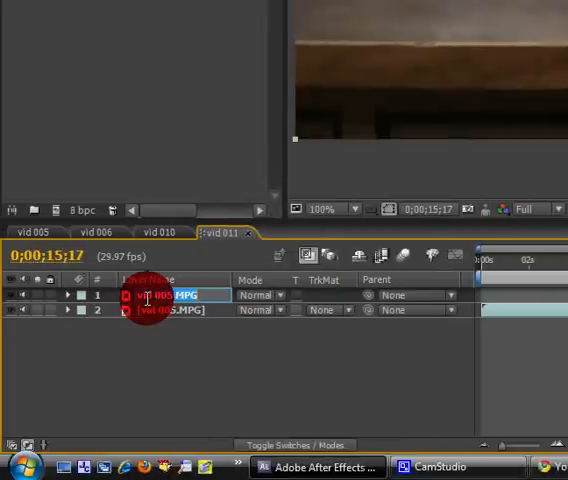
Step: Rename the top split layer 'hand' and the second one 'soda'
double_click(176, 296)
type("hand")
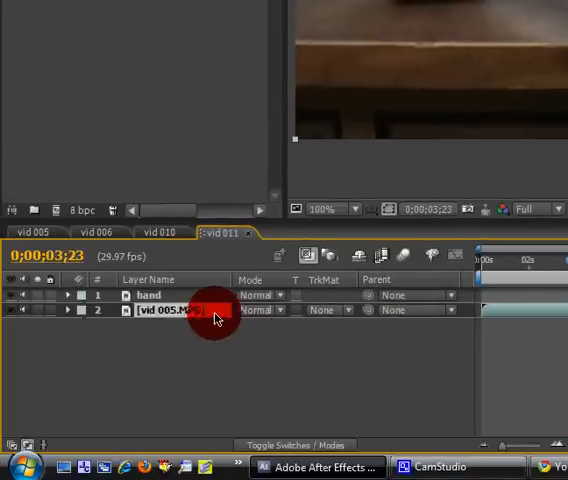
double_click(176, 310)
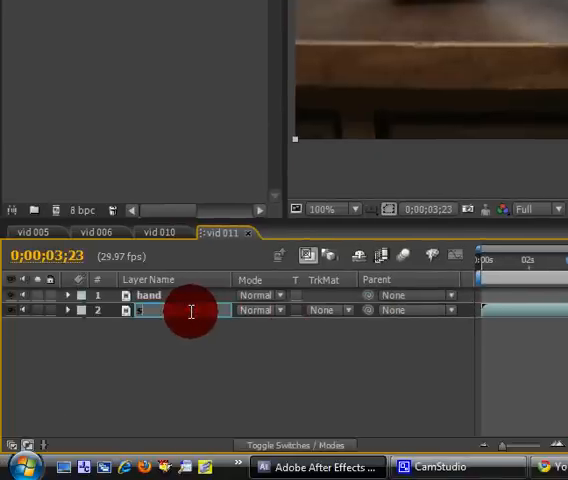
type("soda")
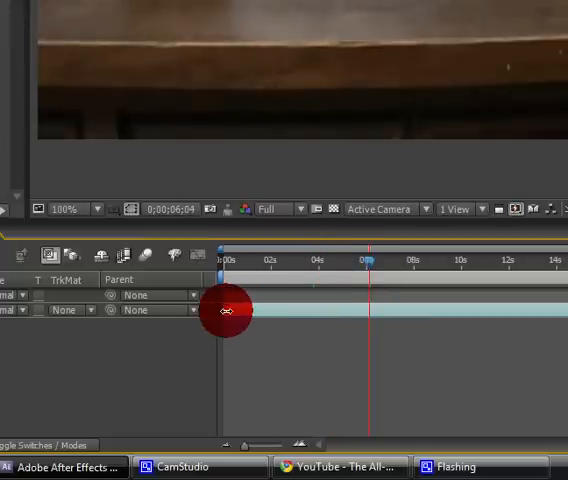
Step: Draw a rectangular mask around the reaching hand on the hand layer
left_click_drag(228, 310, 396, 322)
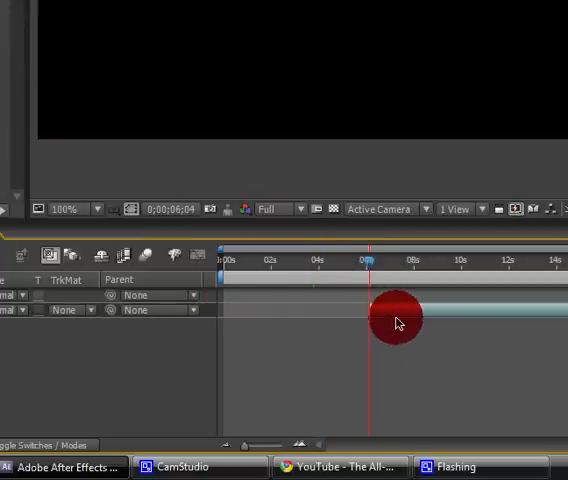
left_click_drag(396, 320, 260, 316)
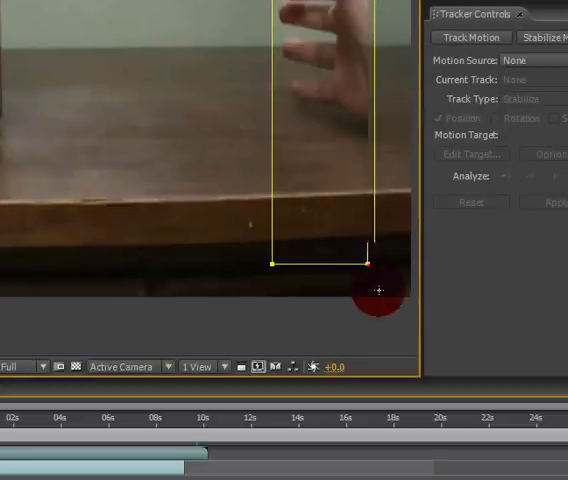
Step: Reshape the mask around the hand and choose Mask 1's blending mode on the hand layer
left_click_drag(378, 290, 182, 234)
type("hand")
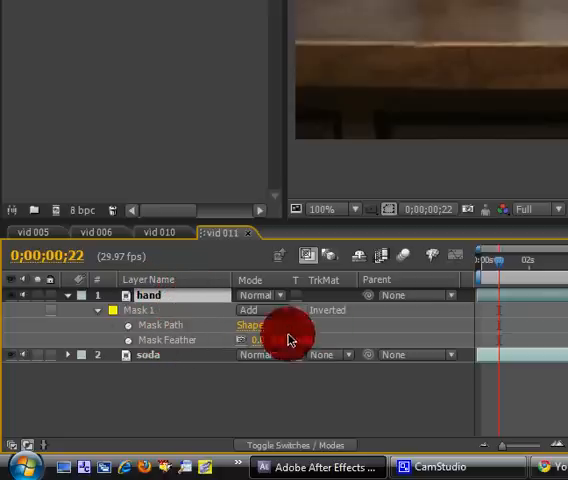
left_click(262, 340)
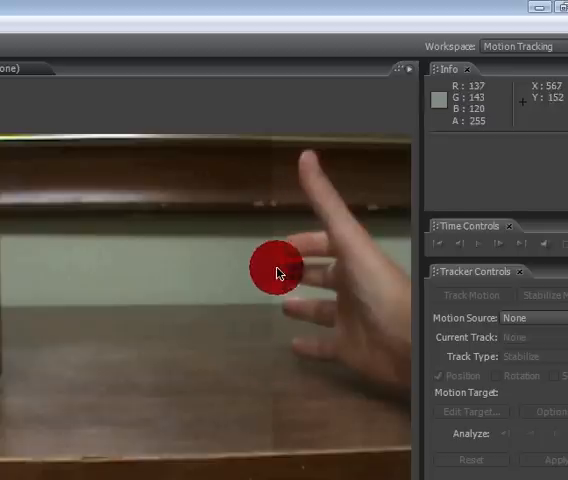
Step: Move the mask edges to fit the hand and tighten them around the fingers
left_click_drag(280, 272, 278, 188)
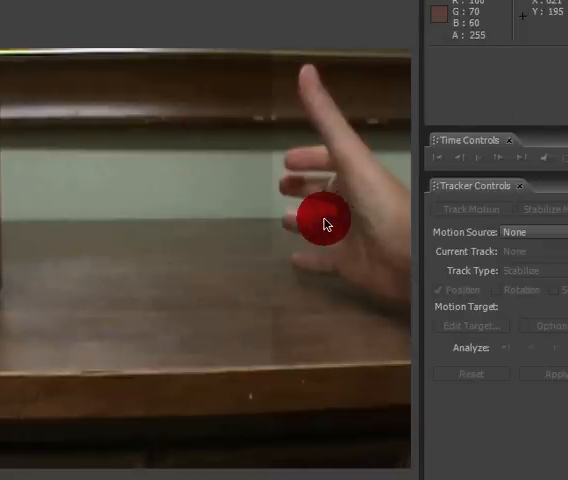
left_click_drag(324, 222, 330, 168)
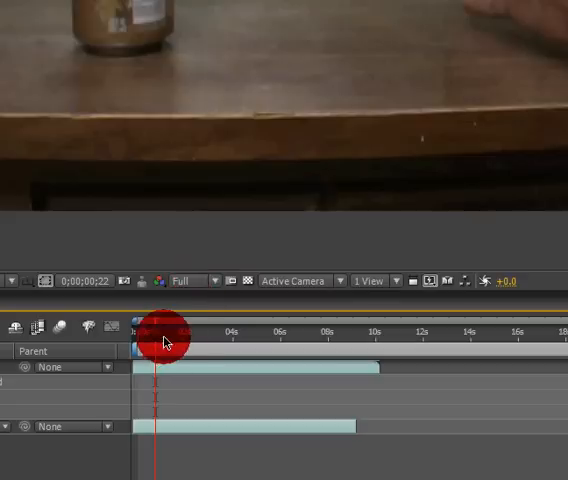
mouse_move(156, 344)
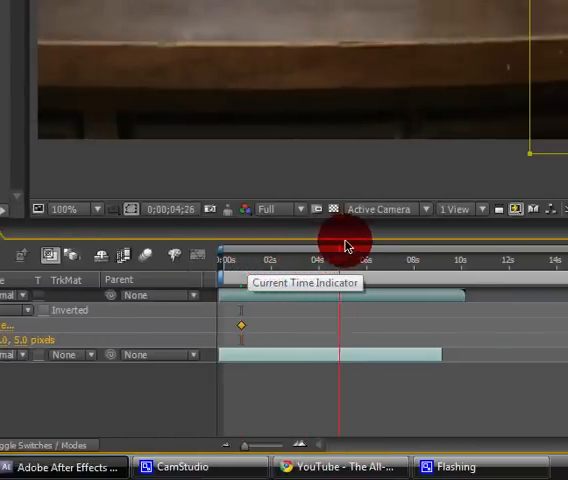
Step: Advance to later frames to place Mask Path keyframes as the hand grips the can
left_click_drag(344, 258, 378, 258)
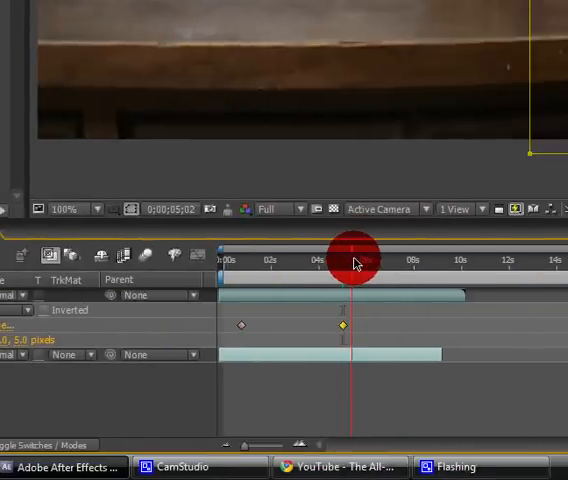
left_click_drag(356, 258, 390, 258)
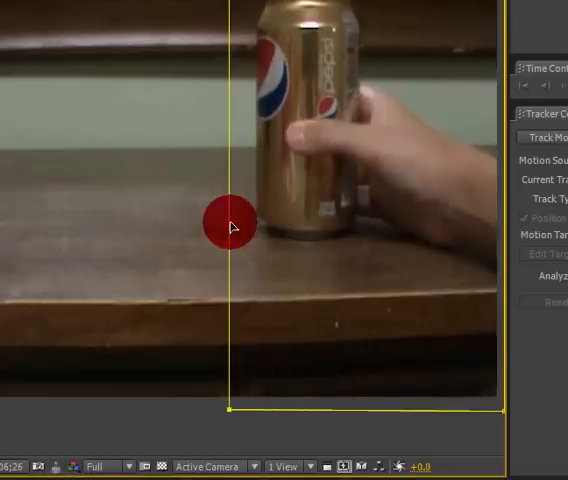
Step: Widen the mask so it encloses the hand gripping the can, adding a second keyframe
left_click_drag(232, 224, 308, 156)
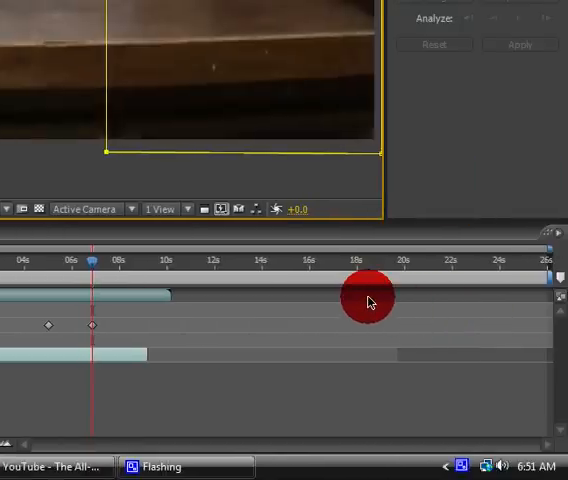
mouse_move(286, 324)
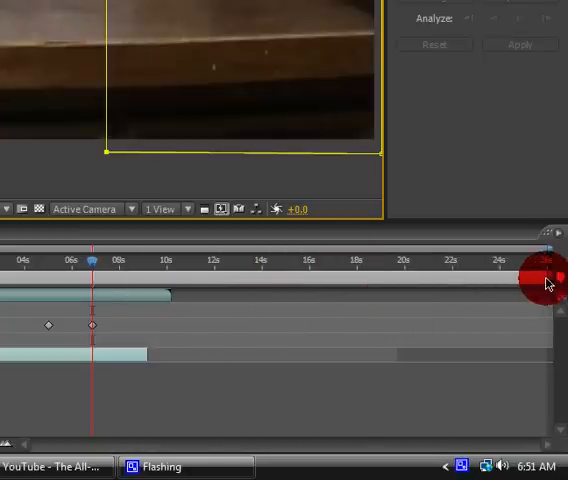
Step: Pull the work area end bracket back to about 8 seconds
left_click_drag(544, 278, 424, 278)
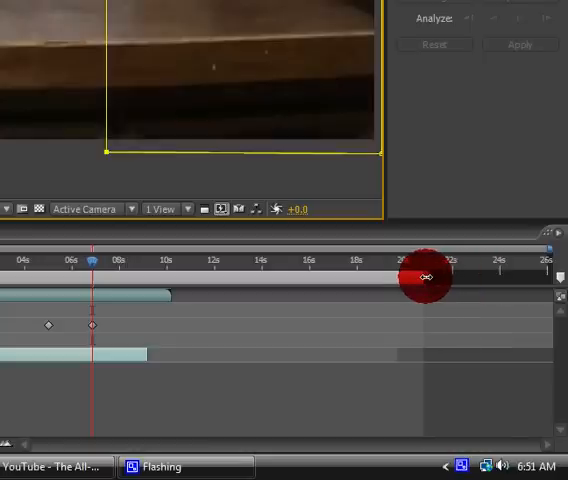
left_click_drag(424, 276, 156, 296)
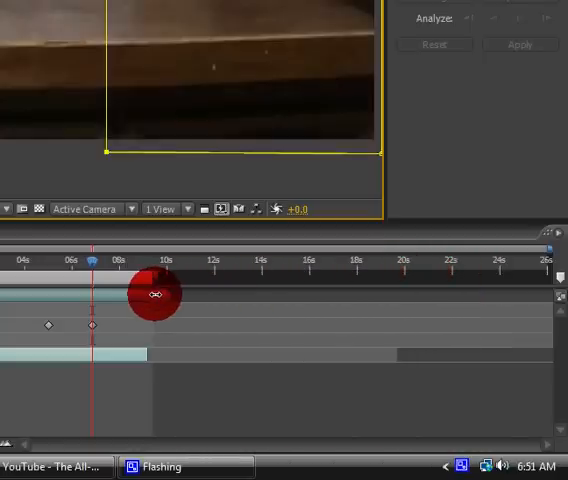
left_click_drag(156, 296, 156, 360)
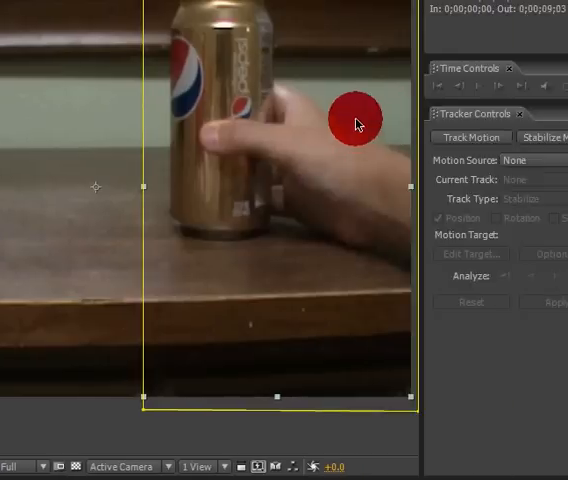
Step: Reshape the hand mask so it encloses the hand and the soda can at the current frame
left_click_drag(356, 120, 190, 140)
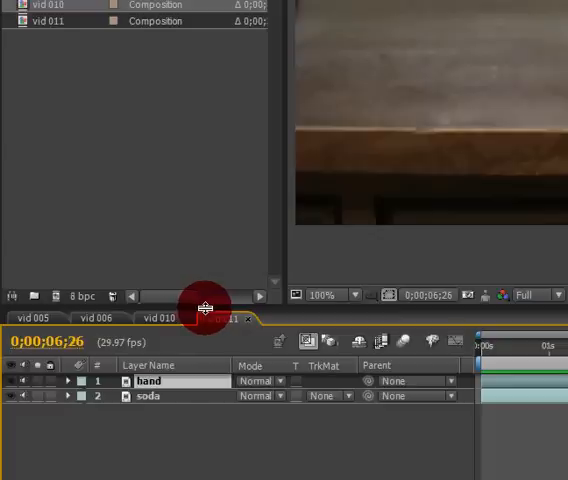
mouse_move(226, 324)
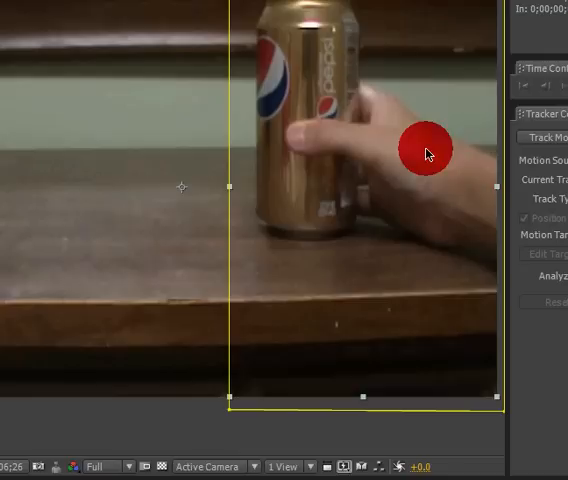
left_click_drag(424, 148, 140, 248)
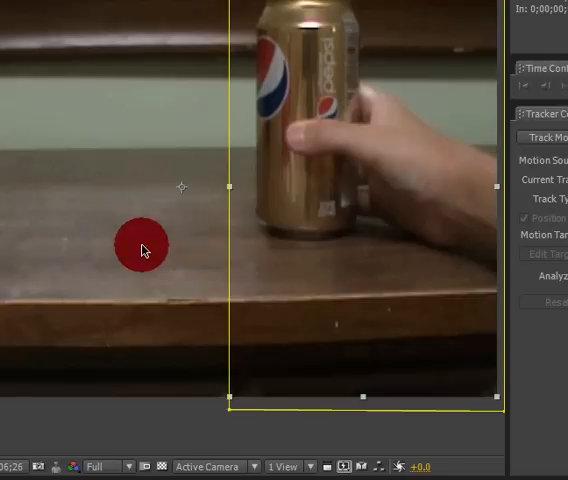